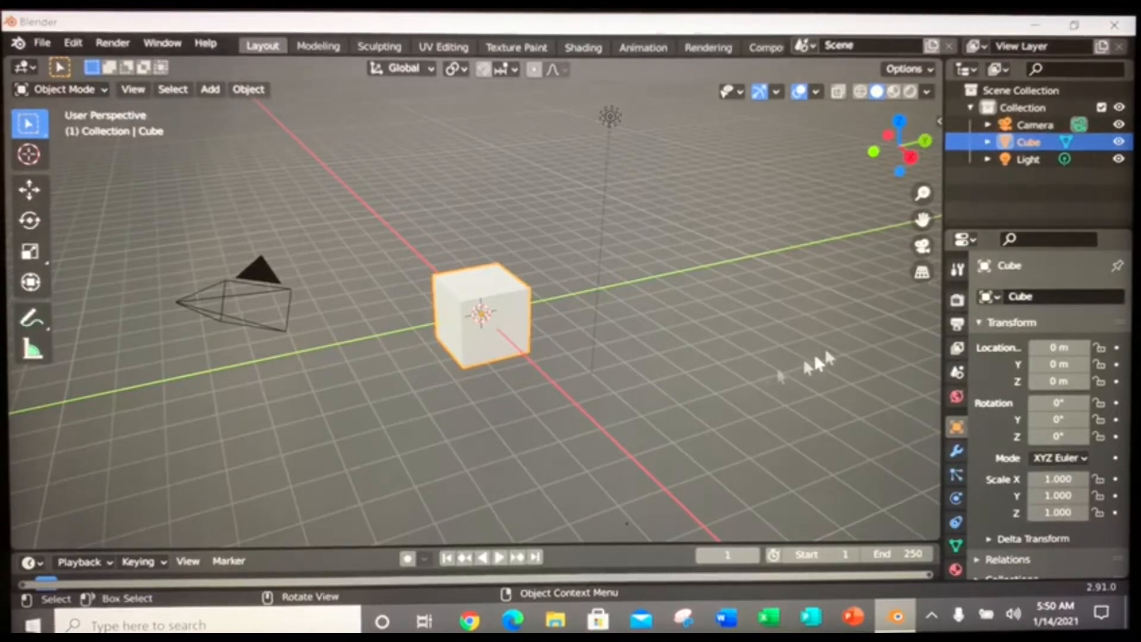
mouse_move(418, 192)
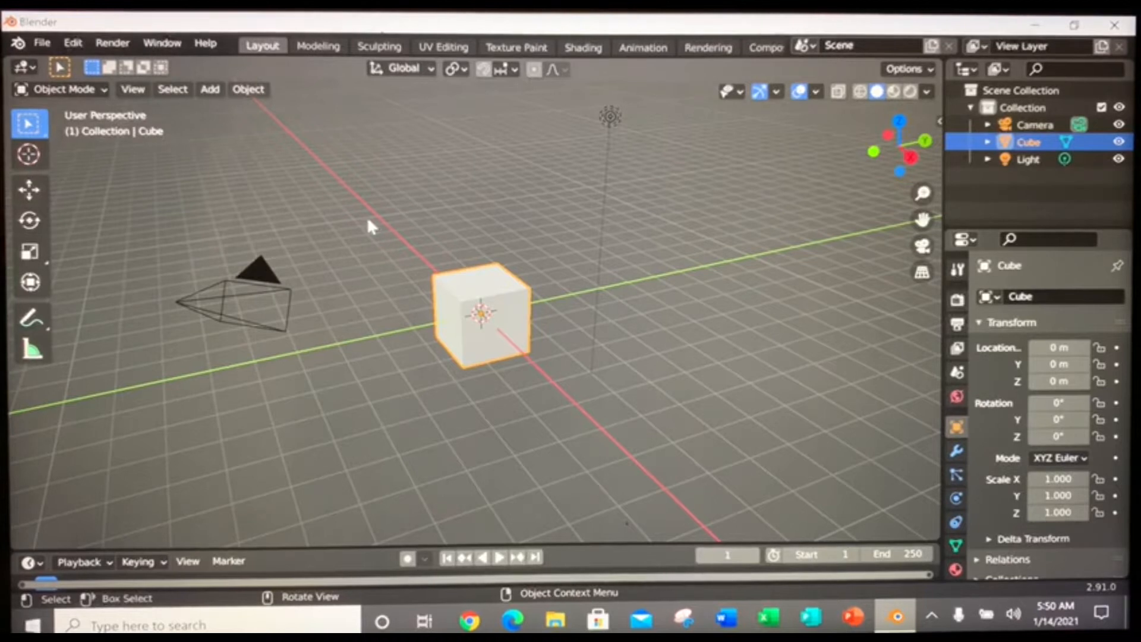
mouse_move(353, 240)
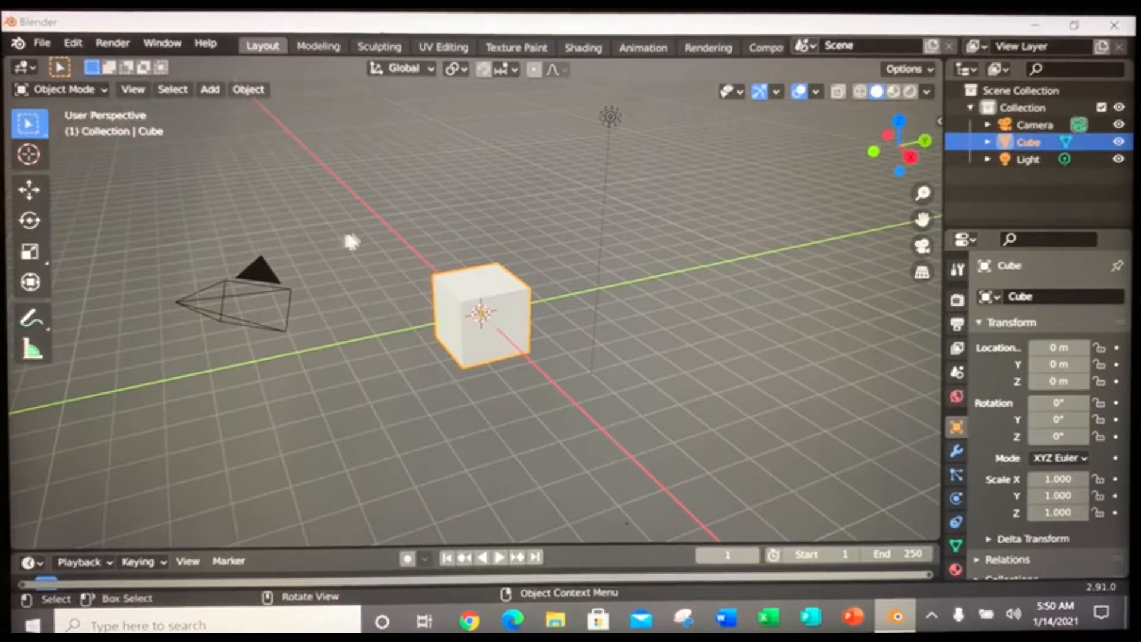
mouse_move(393, 233)
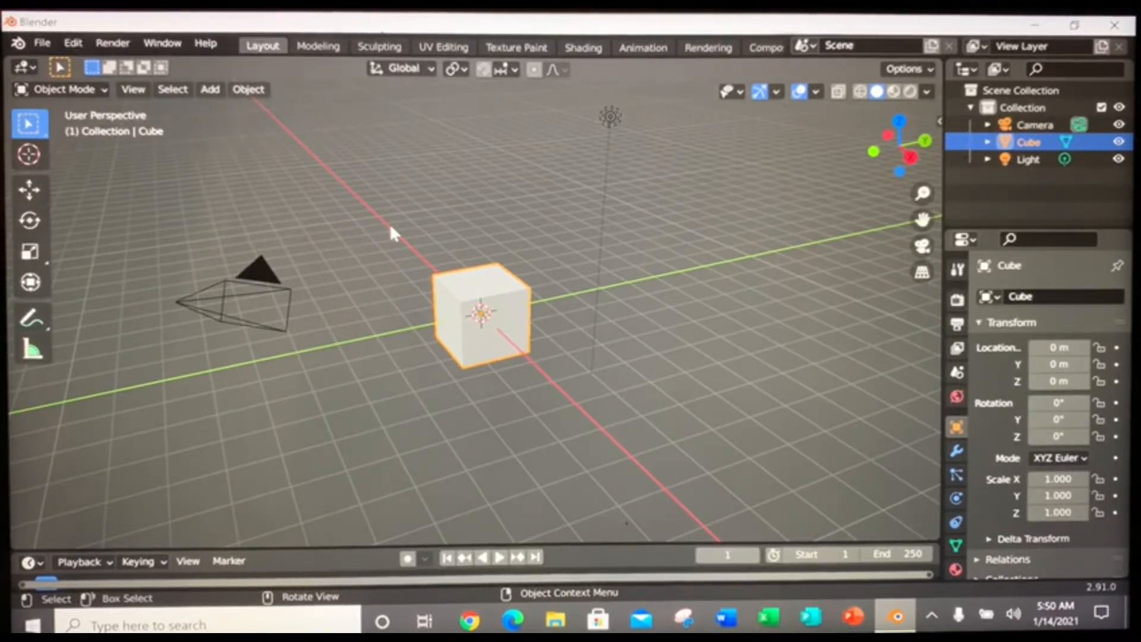
mouse_move(91, 195)
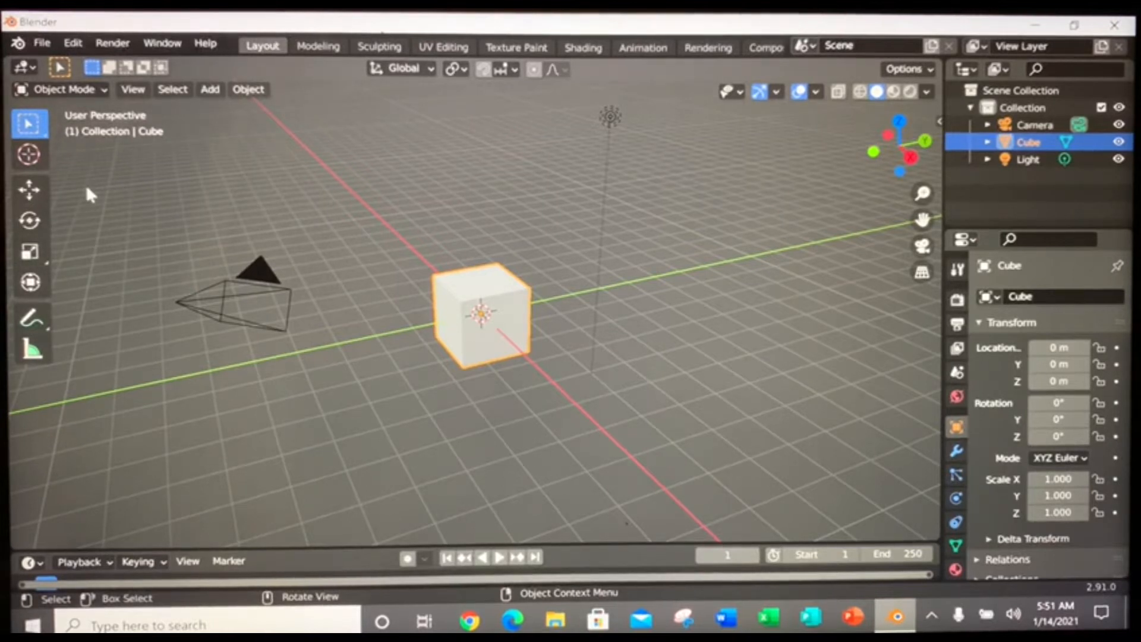
mouse_move(412, 231)
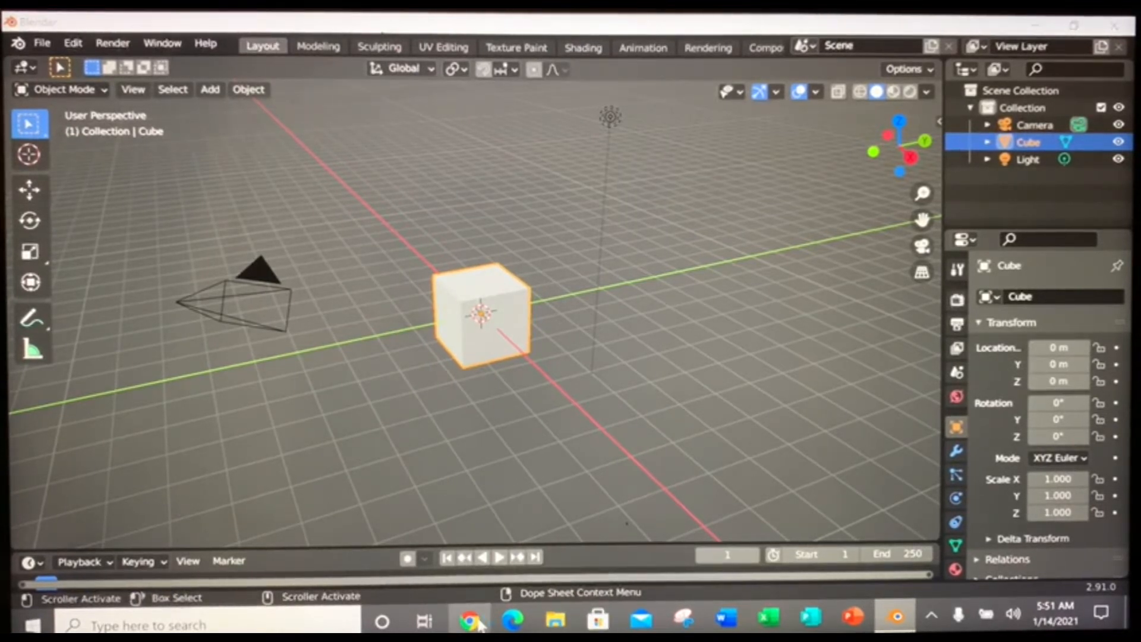
- Search Google in Chrome for cgfasttrack/lazyviewport and open its GitHub repository
click(470, 620)
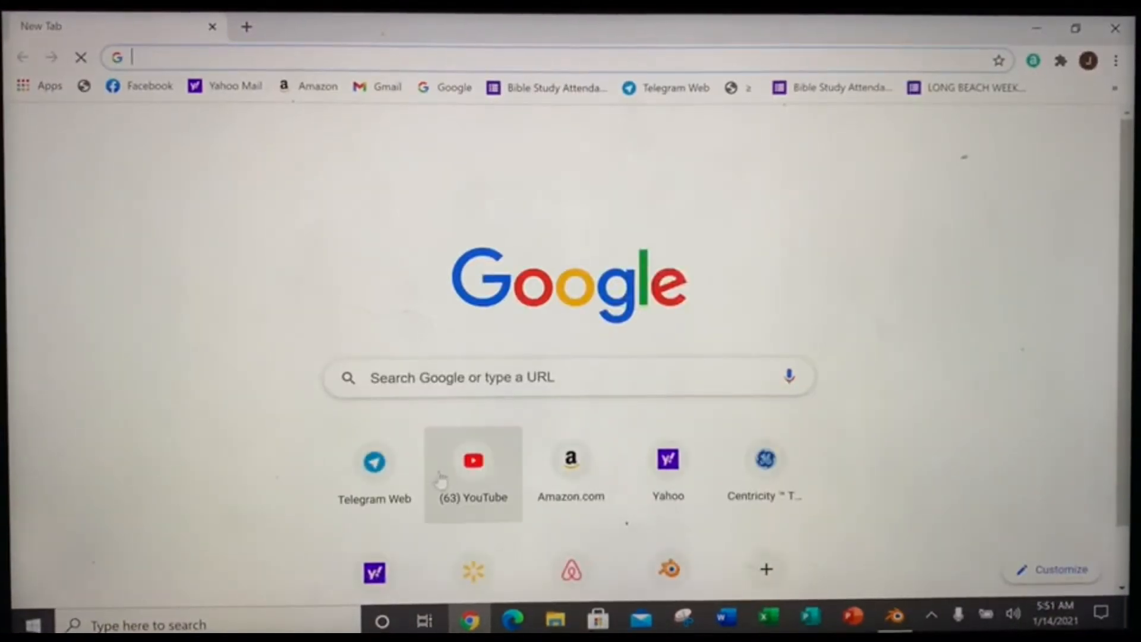
click(510, 378)
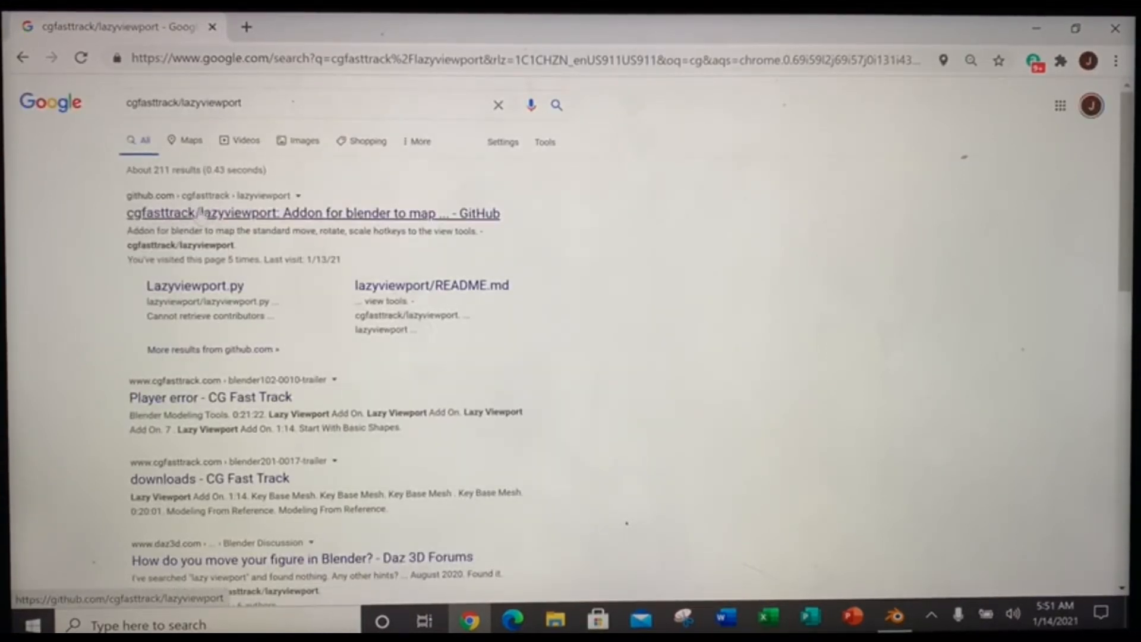
click(313, 213)
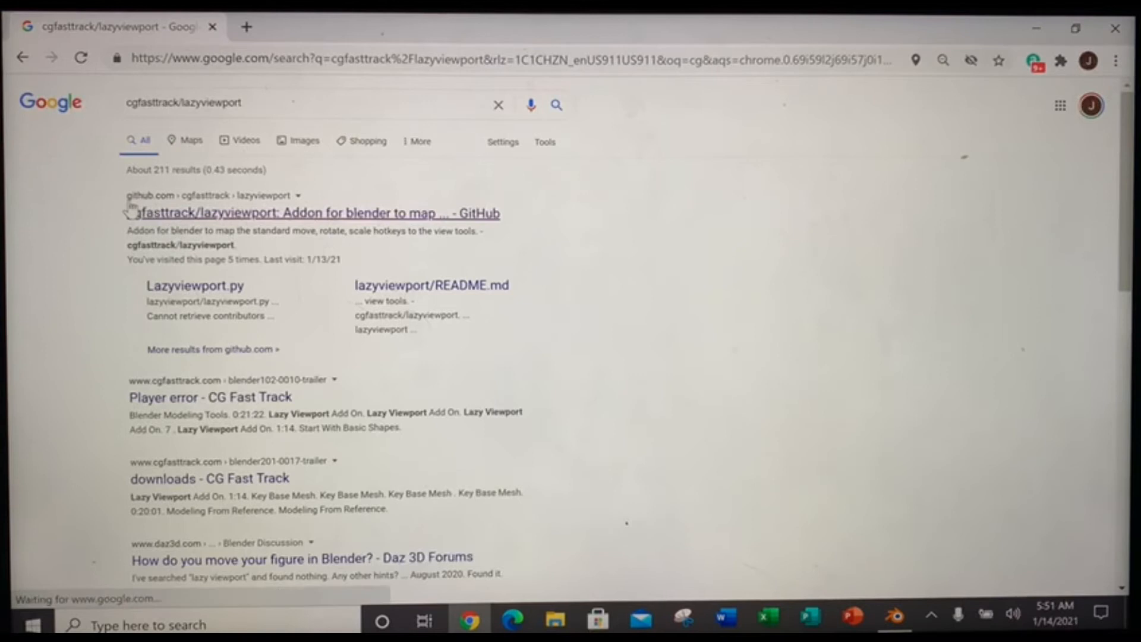
click(314, 213)
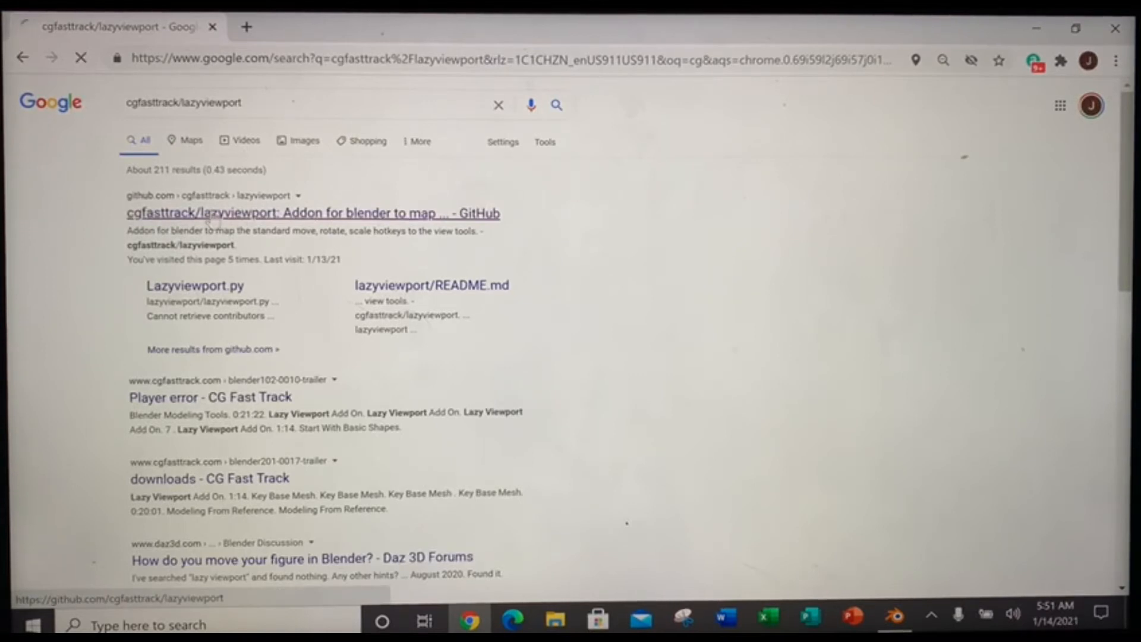
click(313, 213)
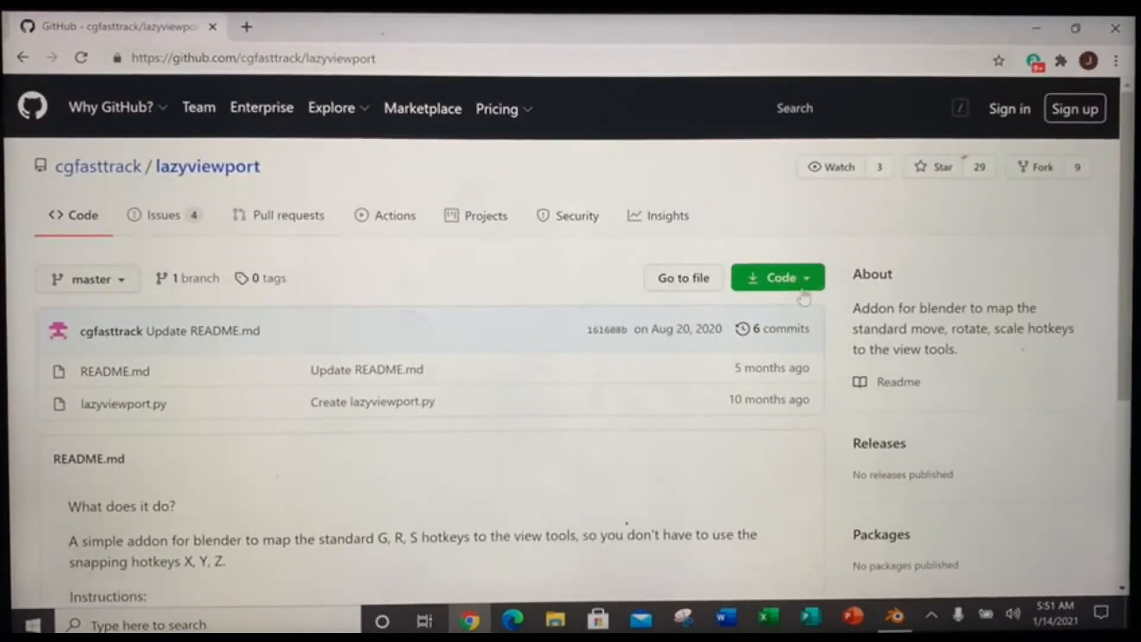
- Download the repository as lazyviewport-master.zip via Code > Download ZIP, then open the zip
click(778, 278)
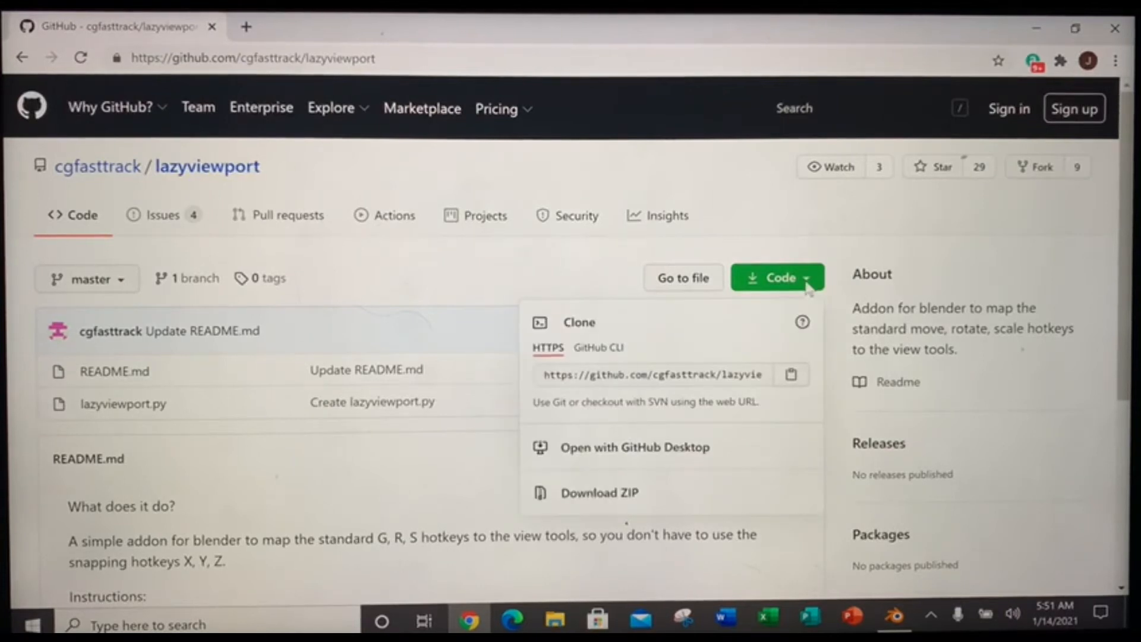
click(600, 492)
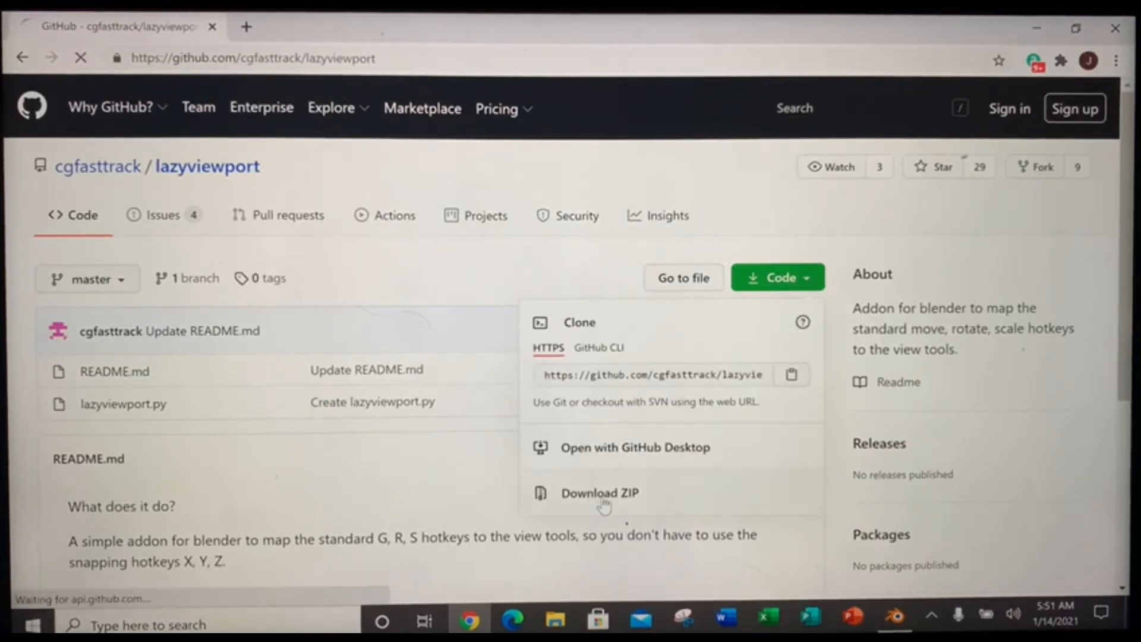
click(600, 493)
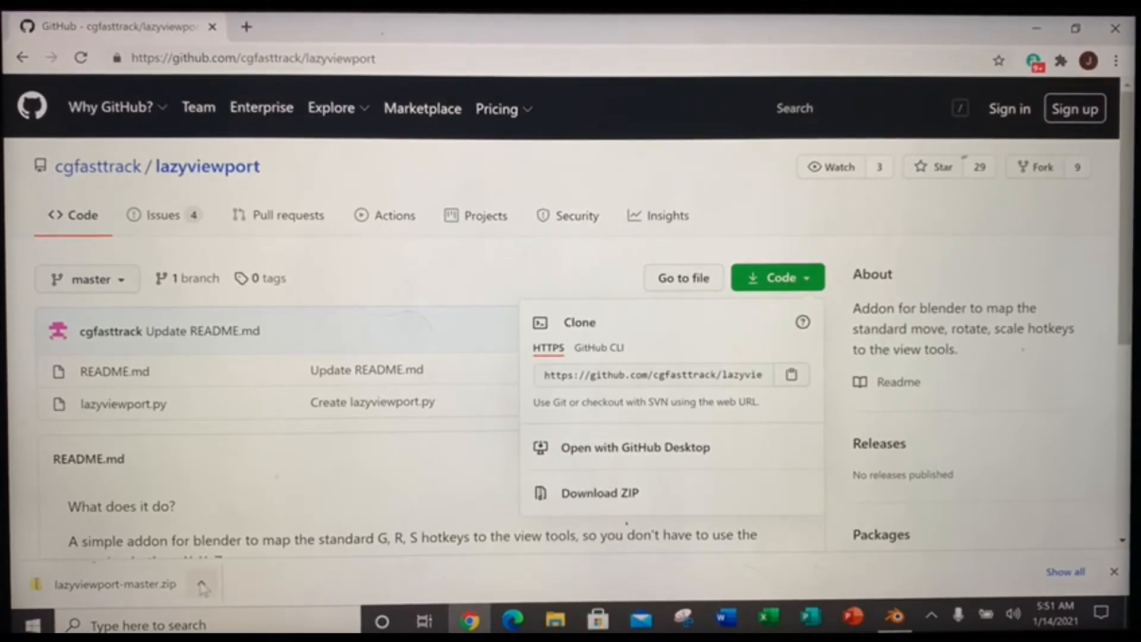
click(202, 582)
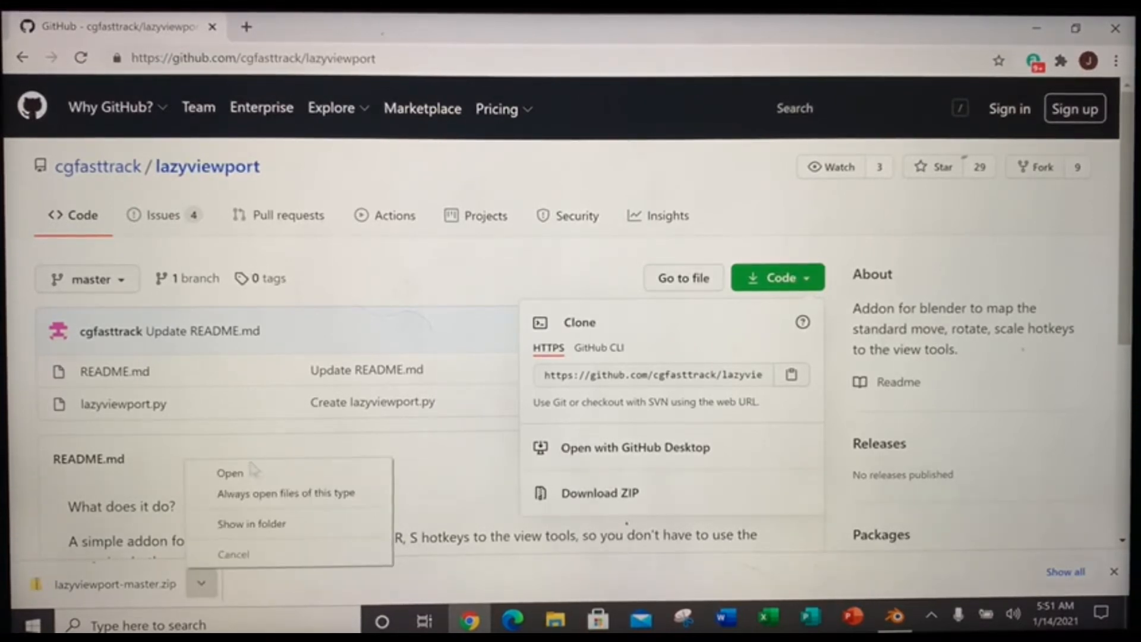
click(230, 472)
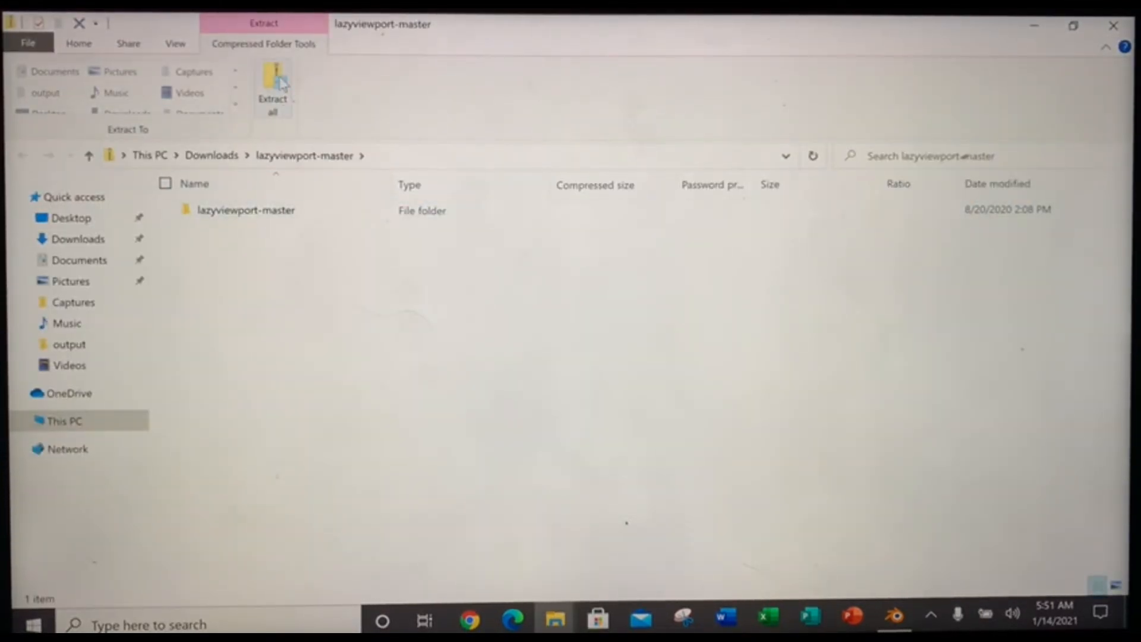
- Extract all of lazyviewport-master.zip into the Downloads folder
click(272, 87)
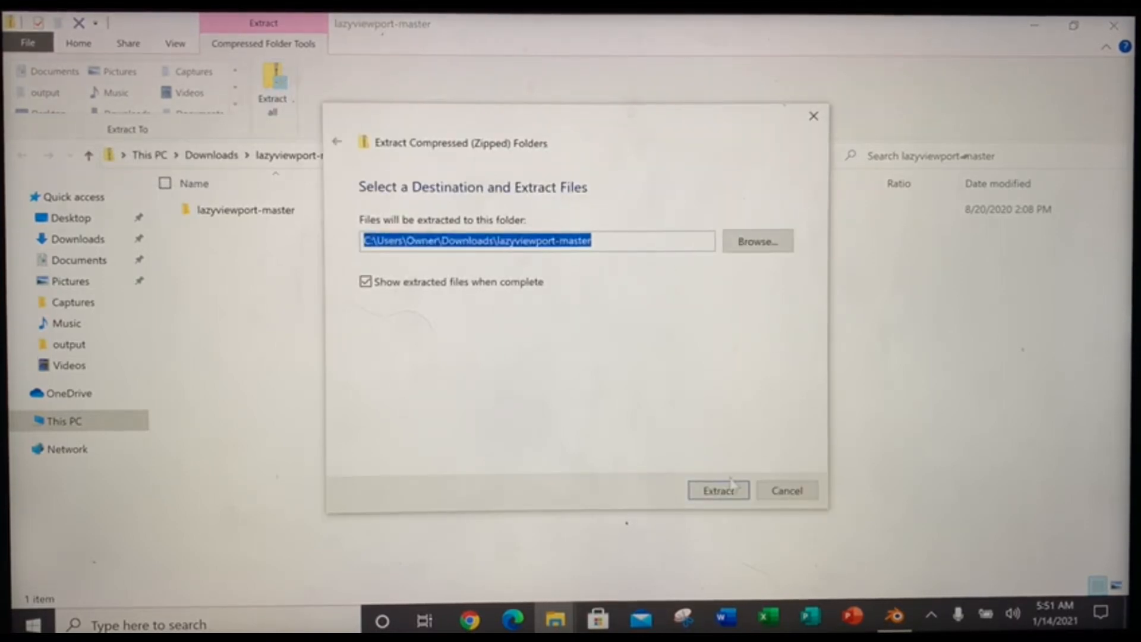
click(718, 490)
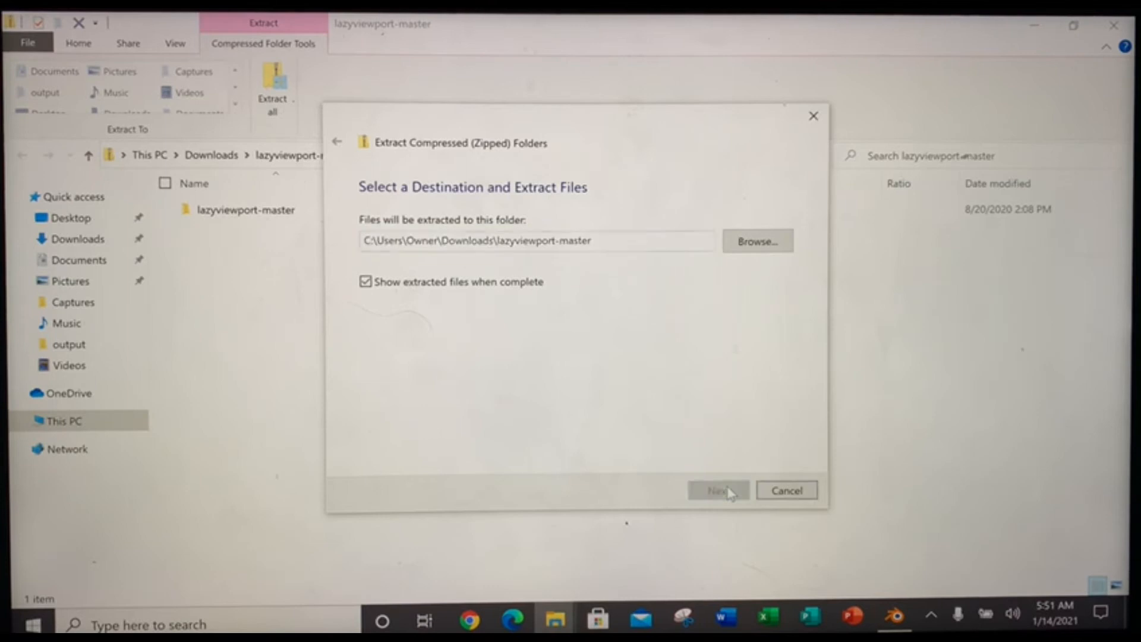
click(717, 490)
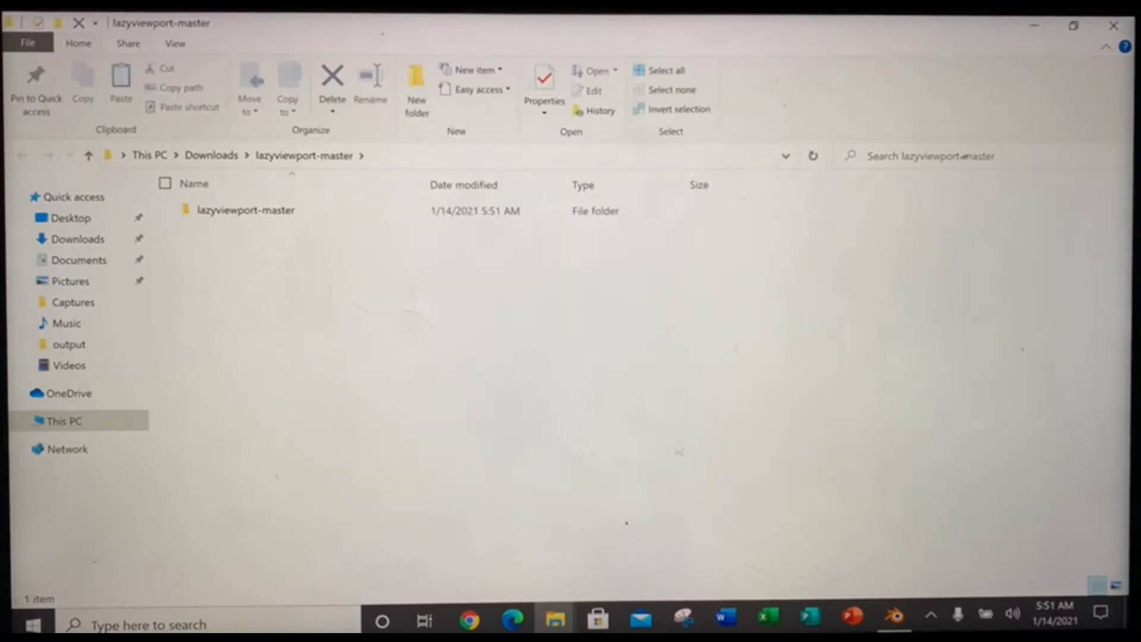
mouse_move(921, 479)
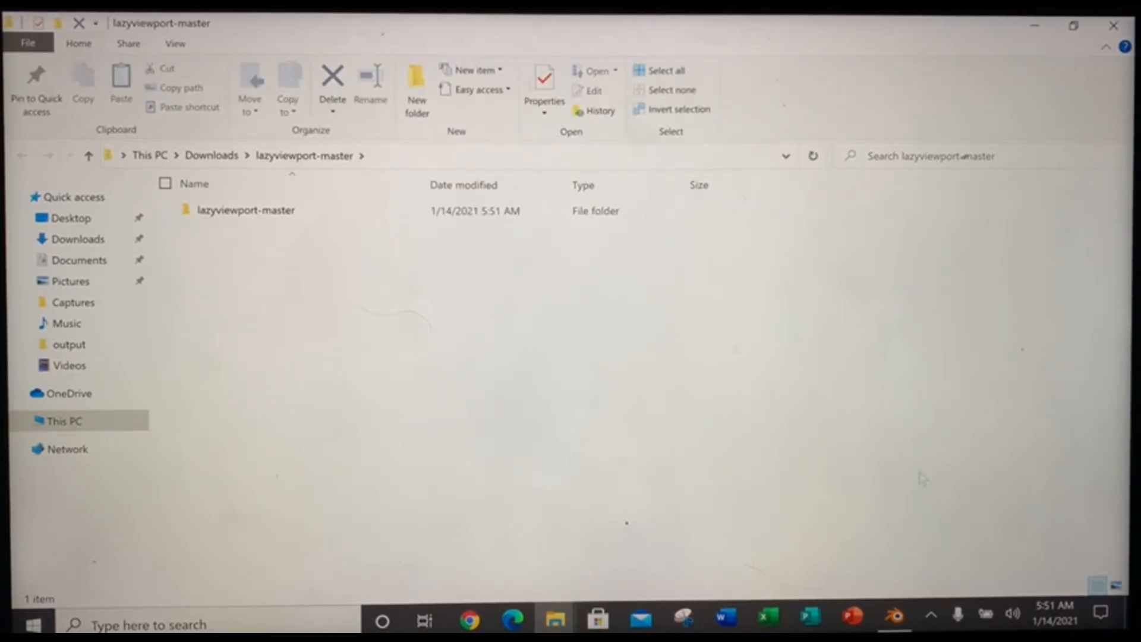
mouse_move(893, 620)
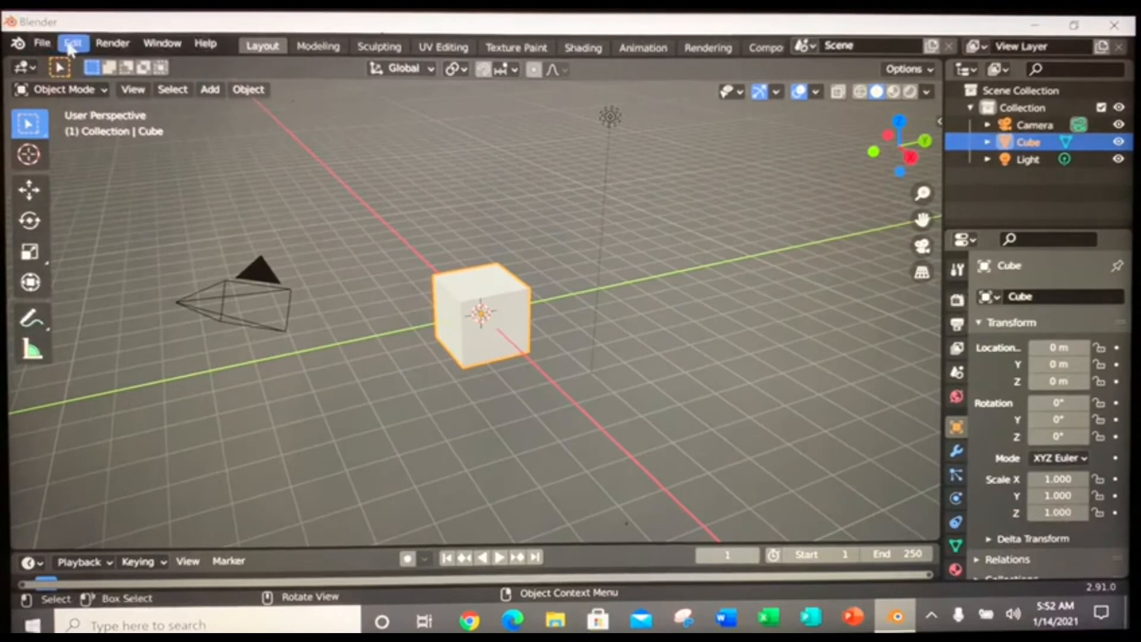
- Open Edit > Preferences on Add-ons and clear the 'laz' search text
click(71, 42)
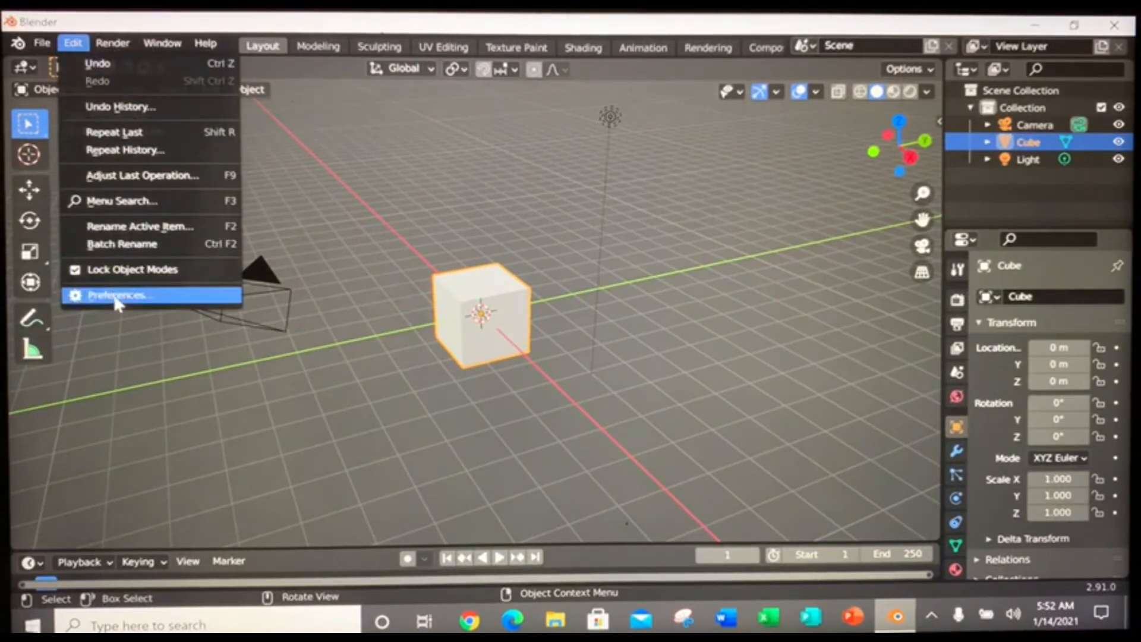
click(116, 295)
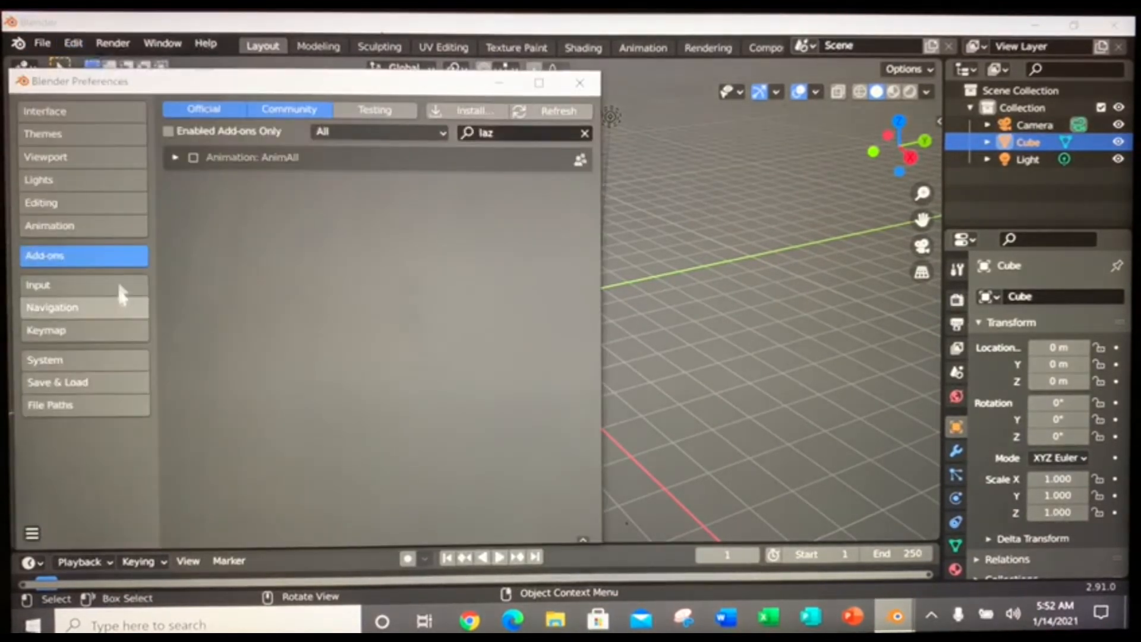
mouse_move(72, 268)
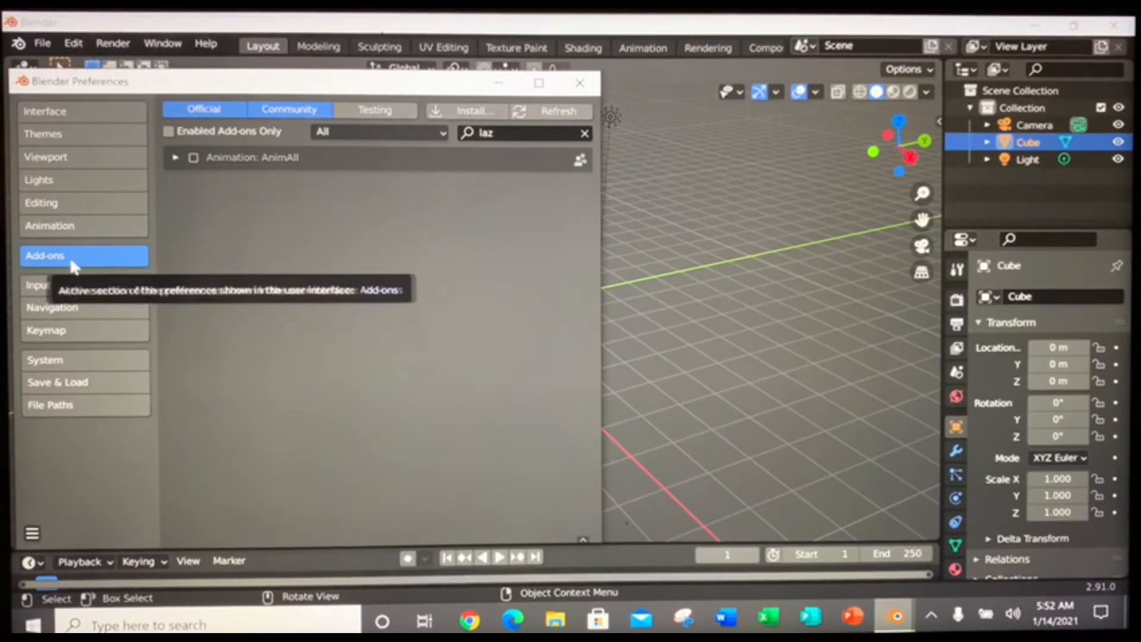
mouse_move(374, 140)
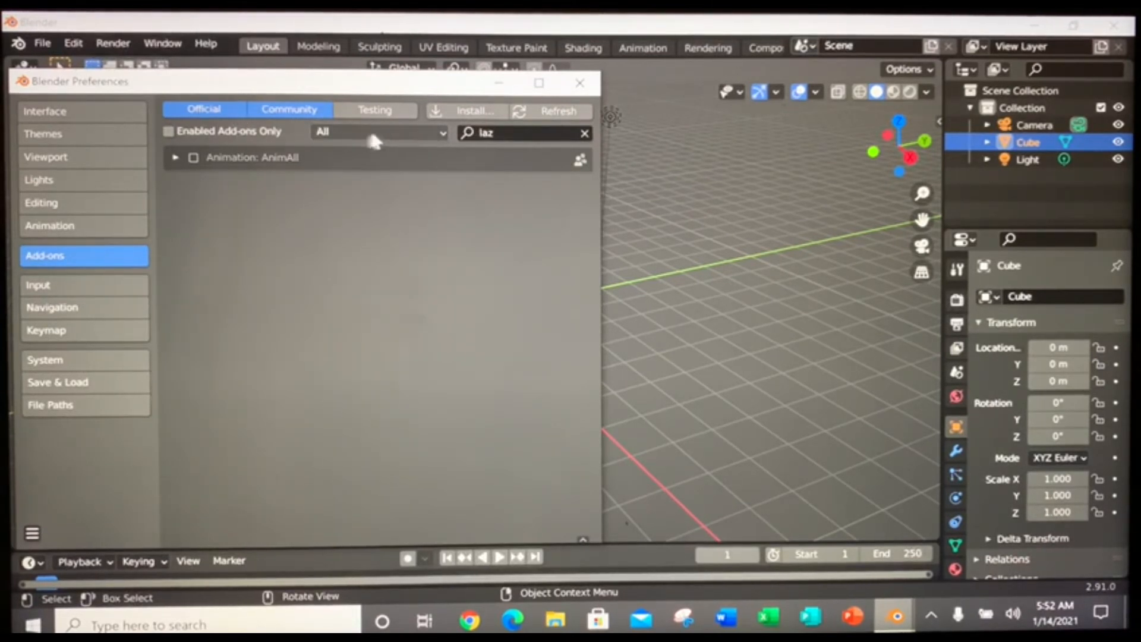
click(584, 133)
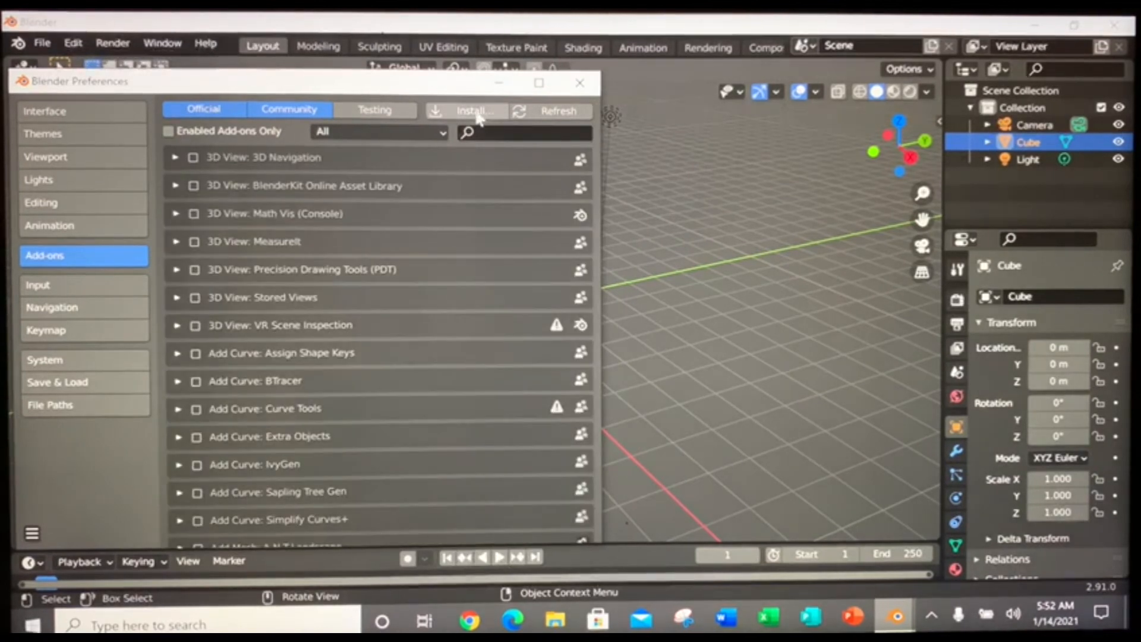
- Install lazyviewport.py from the lazyviewport-master folder as a Blender add-on
click(473, 111)
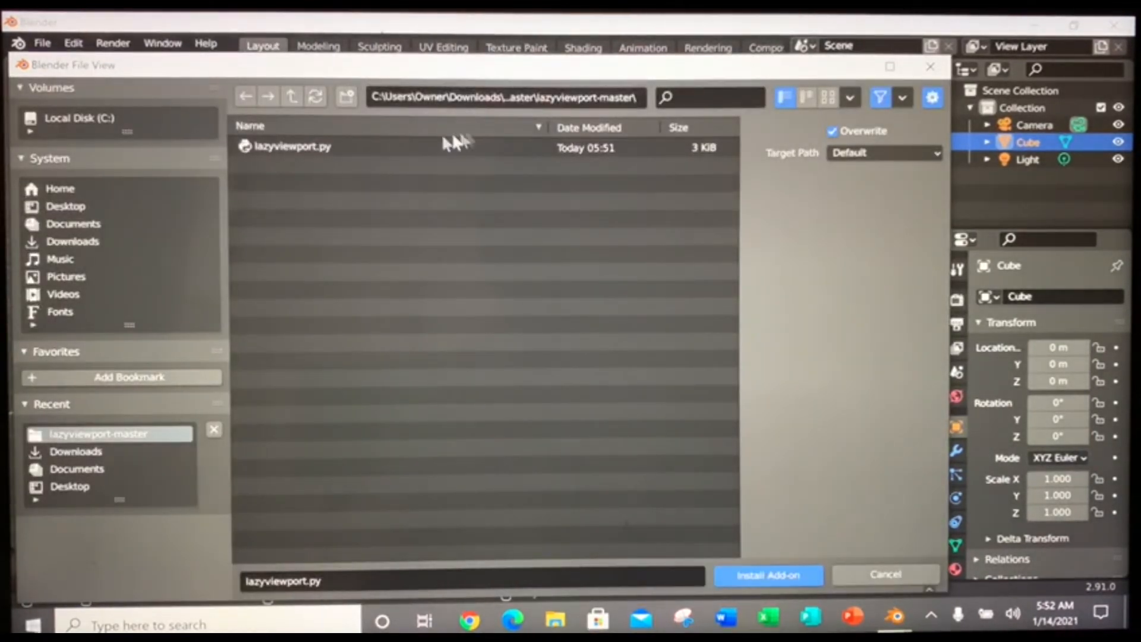
click(292, 146)
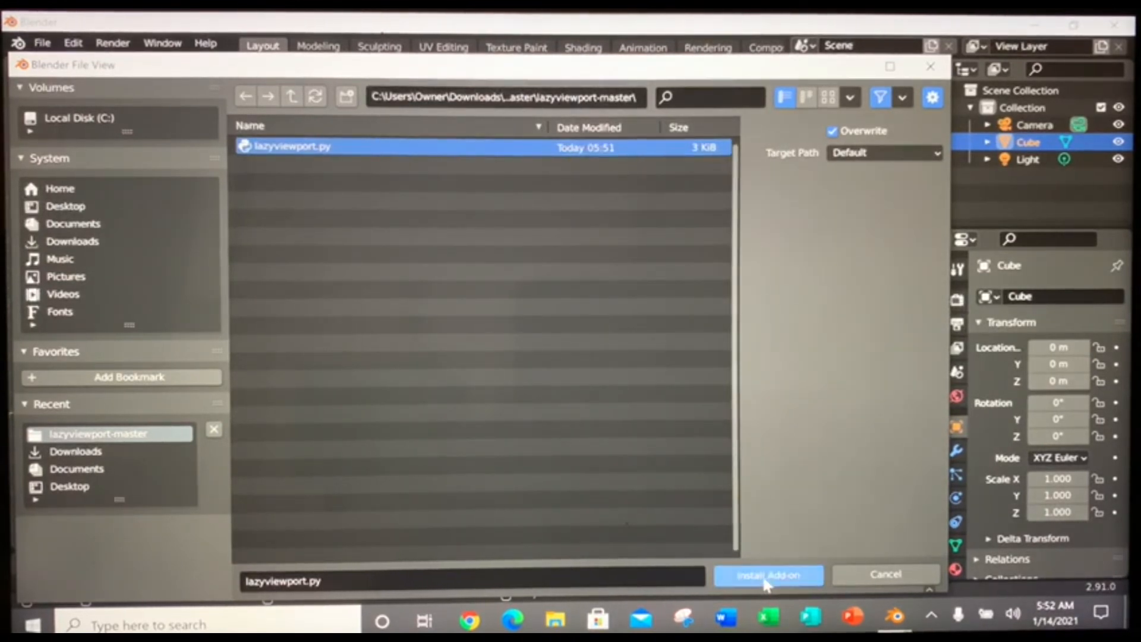
click(768, 575)
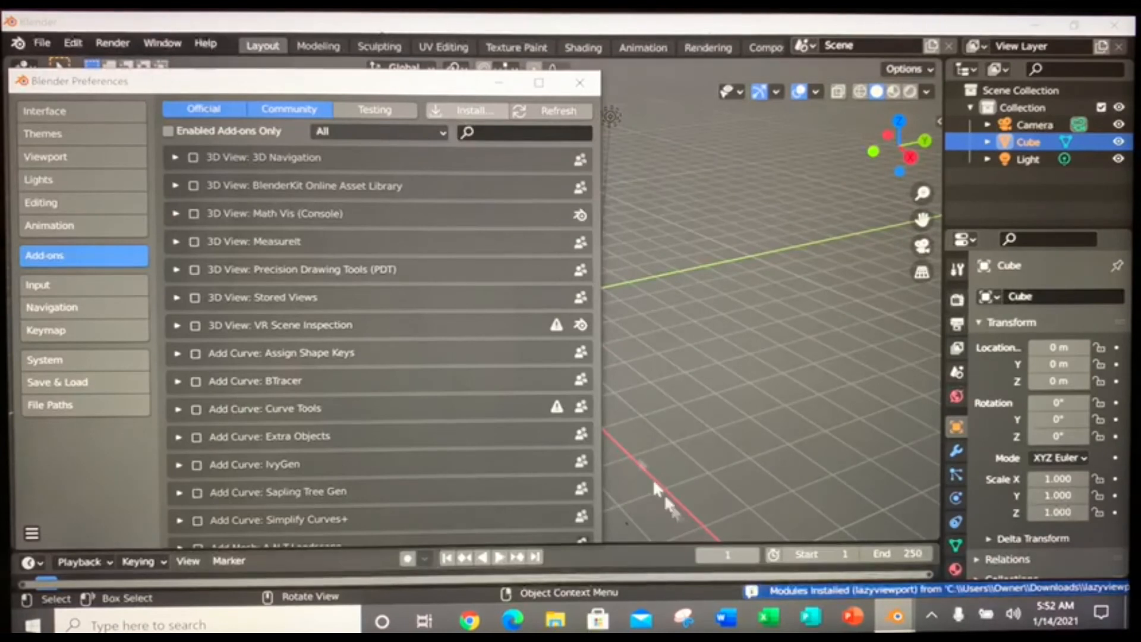
- Search add-ons for 'Lazy Viewport', enable its checkbox, and close Preferences
text(Lazy Viewport)
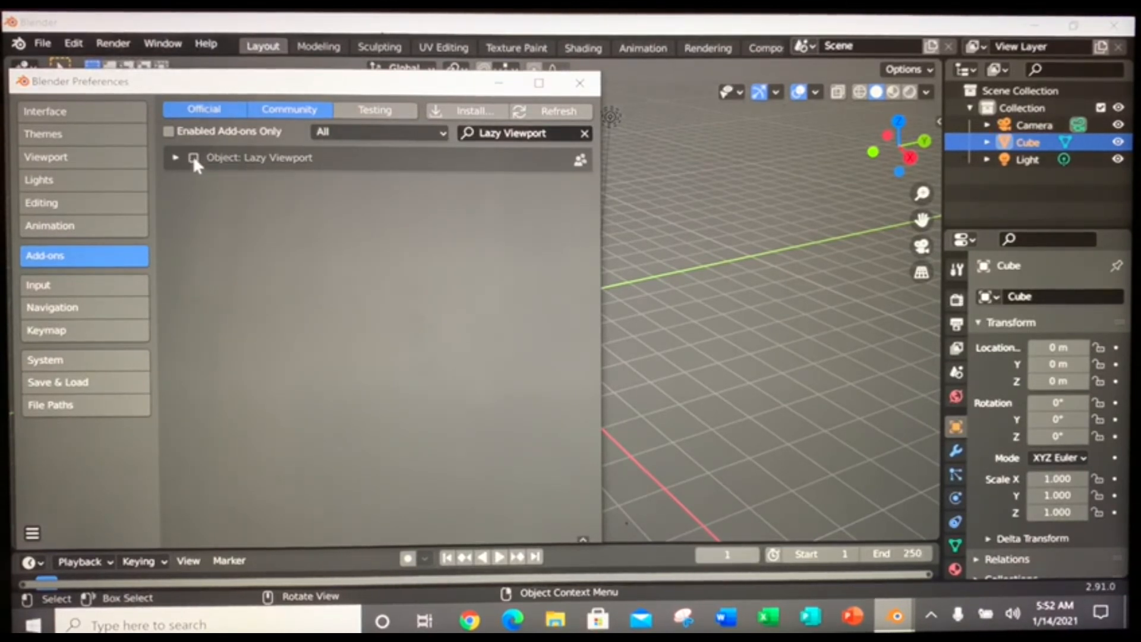
click(194, 157)
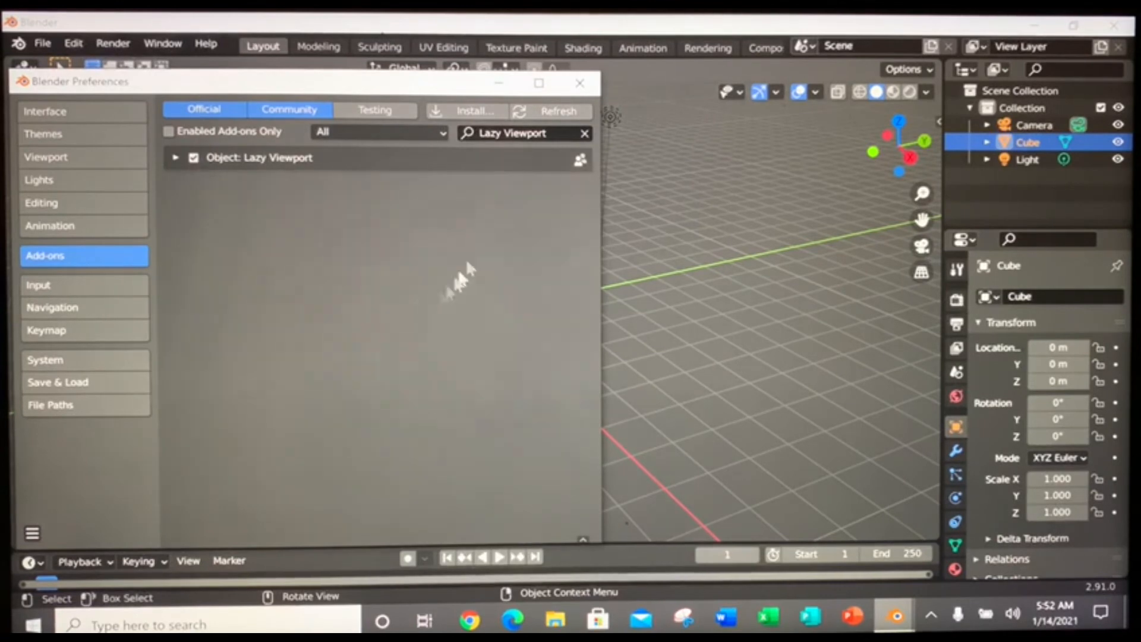
click(580, 82)
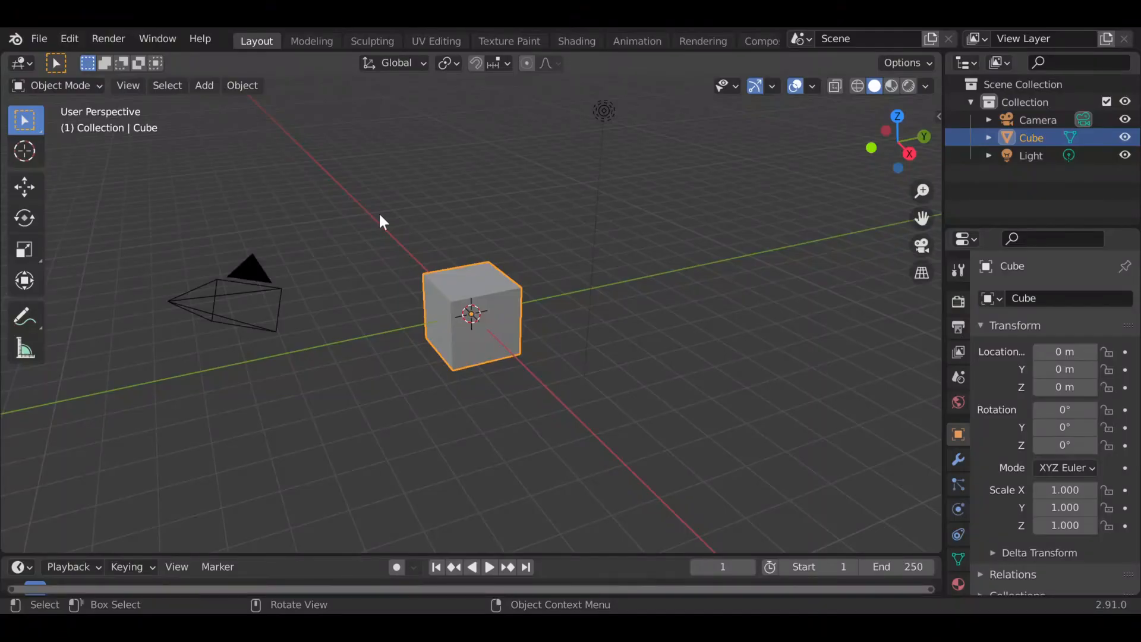
mouse_move(358, 297)
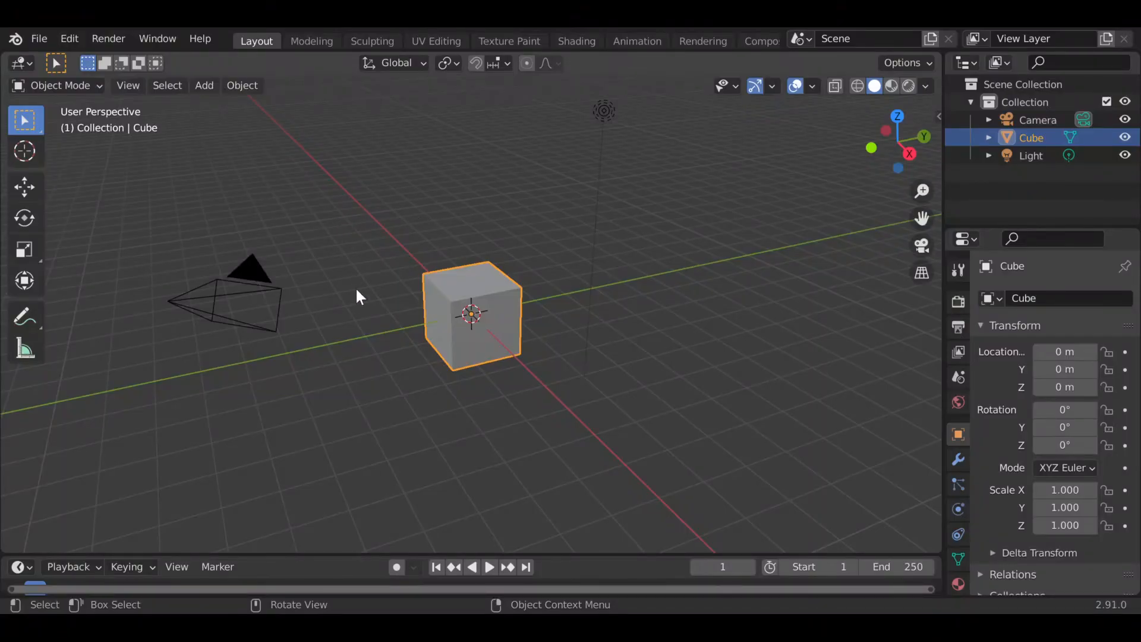
mouse_move(207, 262)
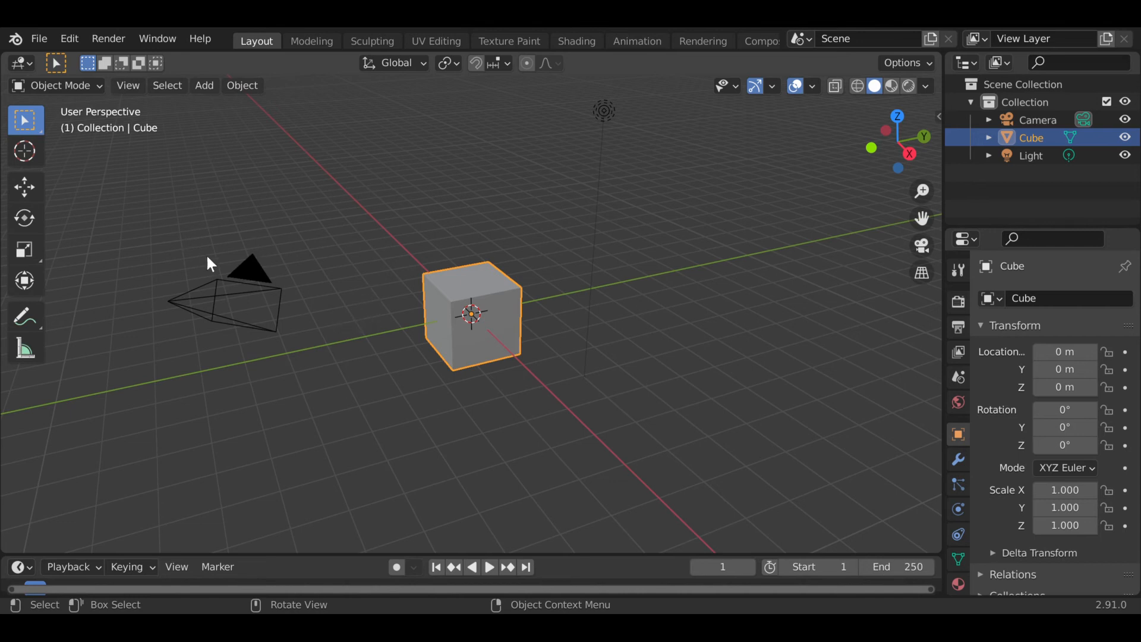
mouse_move(331, 246)
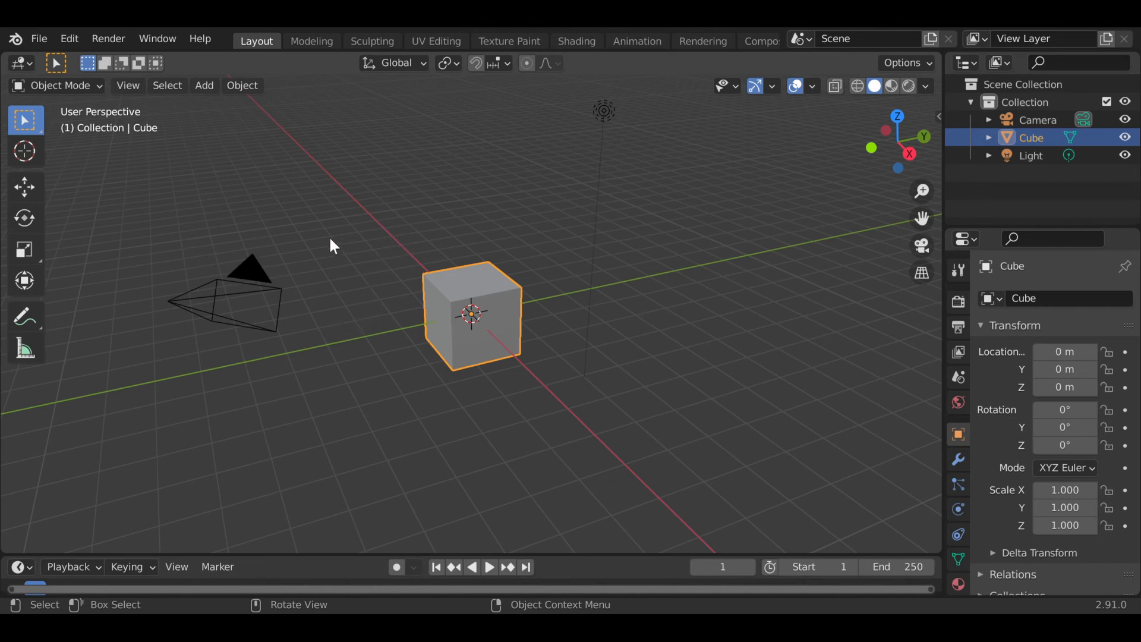
mouse_move(236, 217)
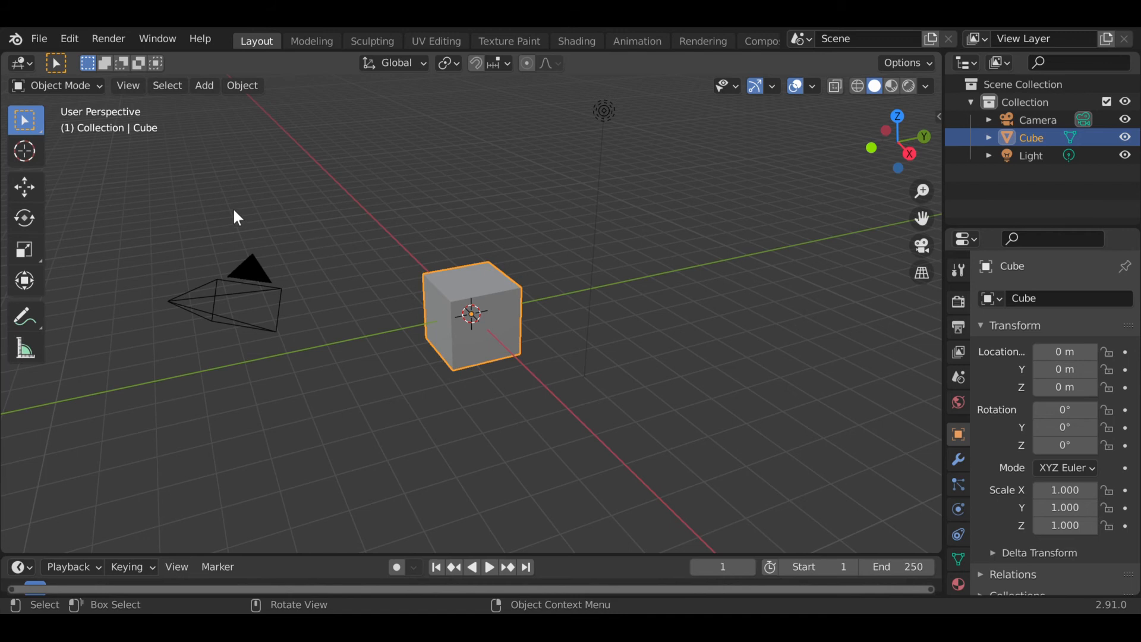
mouse_move(24, 188)
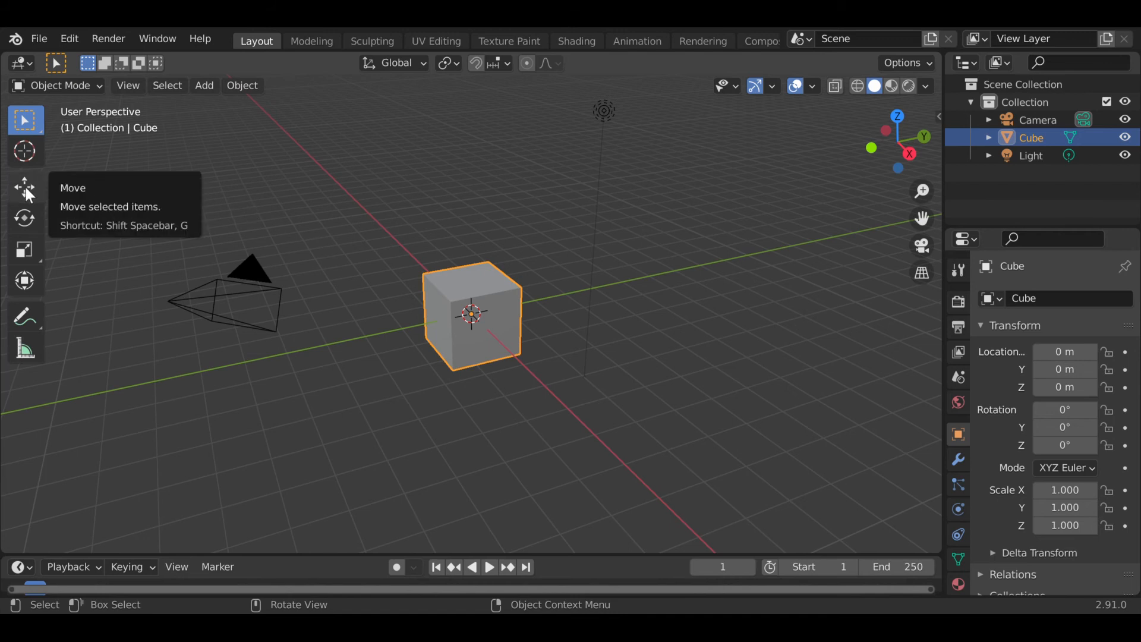
mouse_move(24, 191)
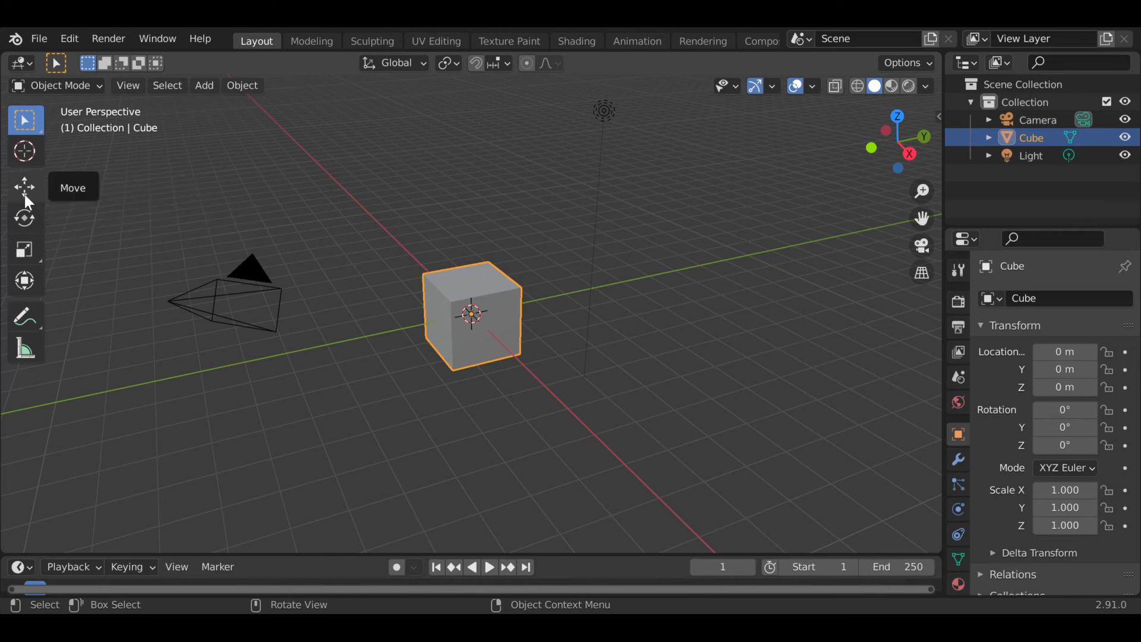
- Select the cube and cycle through the Rotate, Move and Scale tools, ending on Scale
click(24, 218)
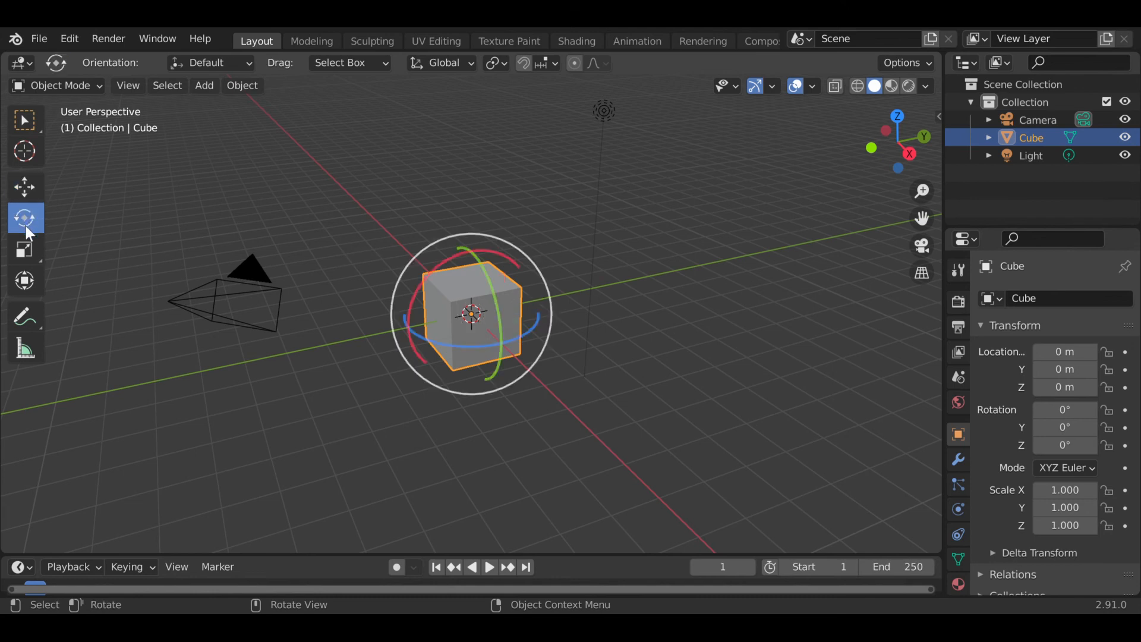
click(24, 249)
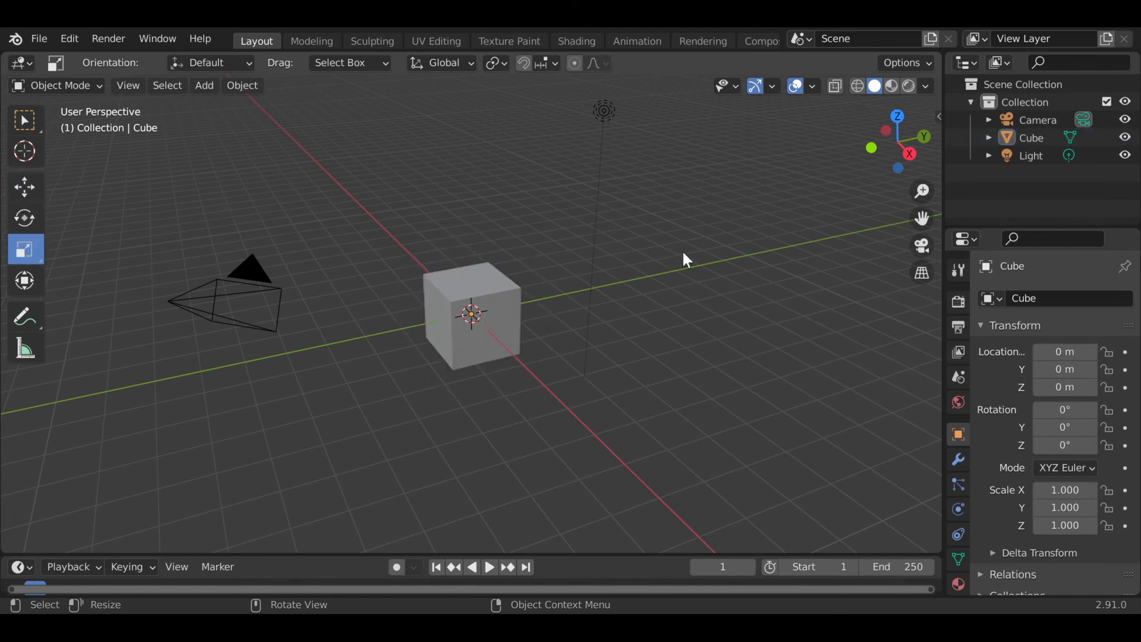
mouse_move(431, 181)
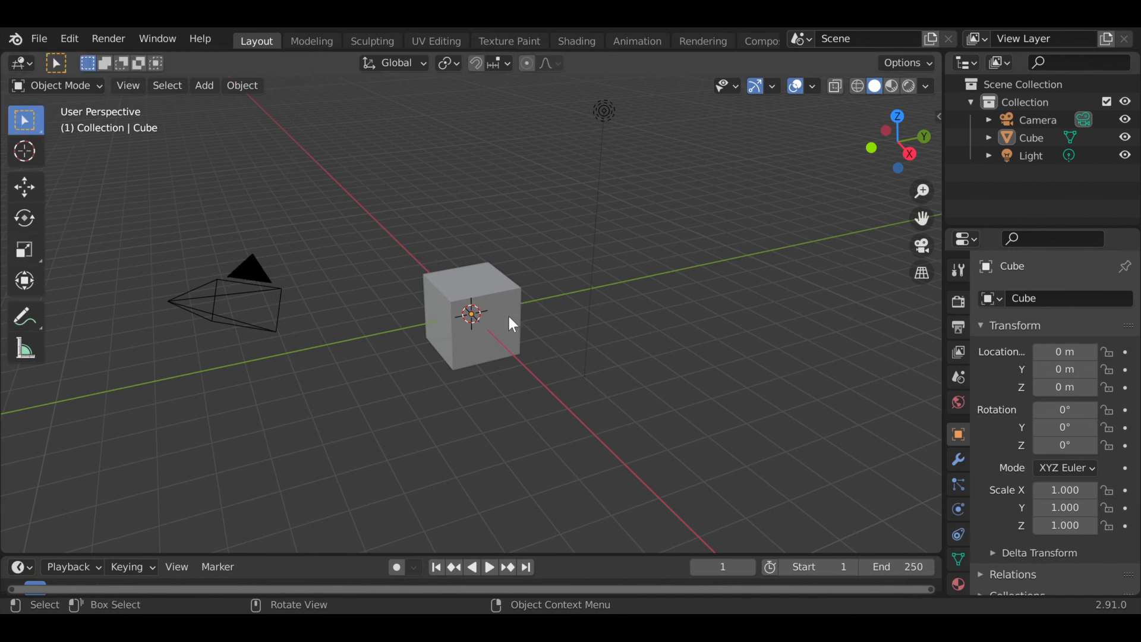
click(472, 314)
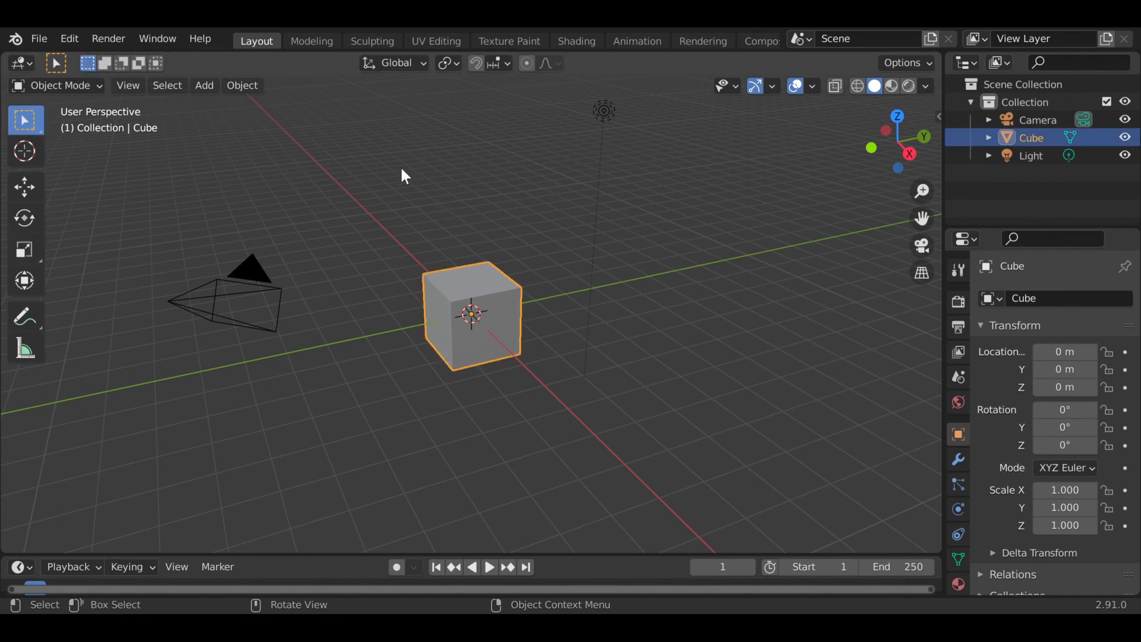
mouse_move(507, 221)
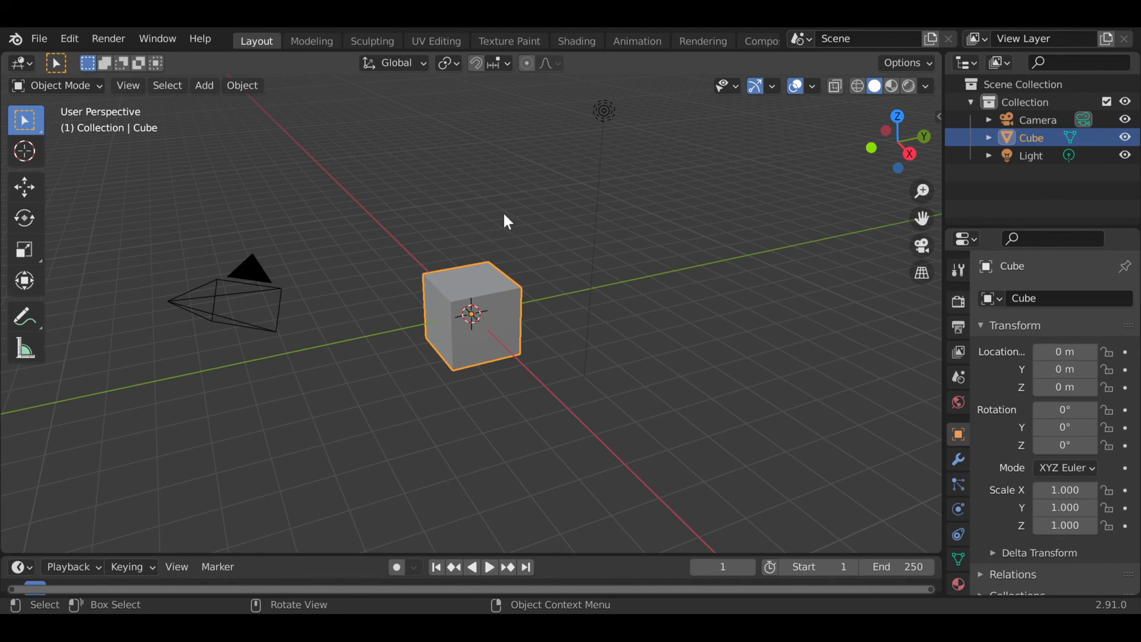
mouse_move(542, 201)
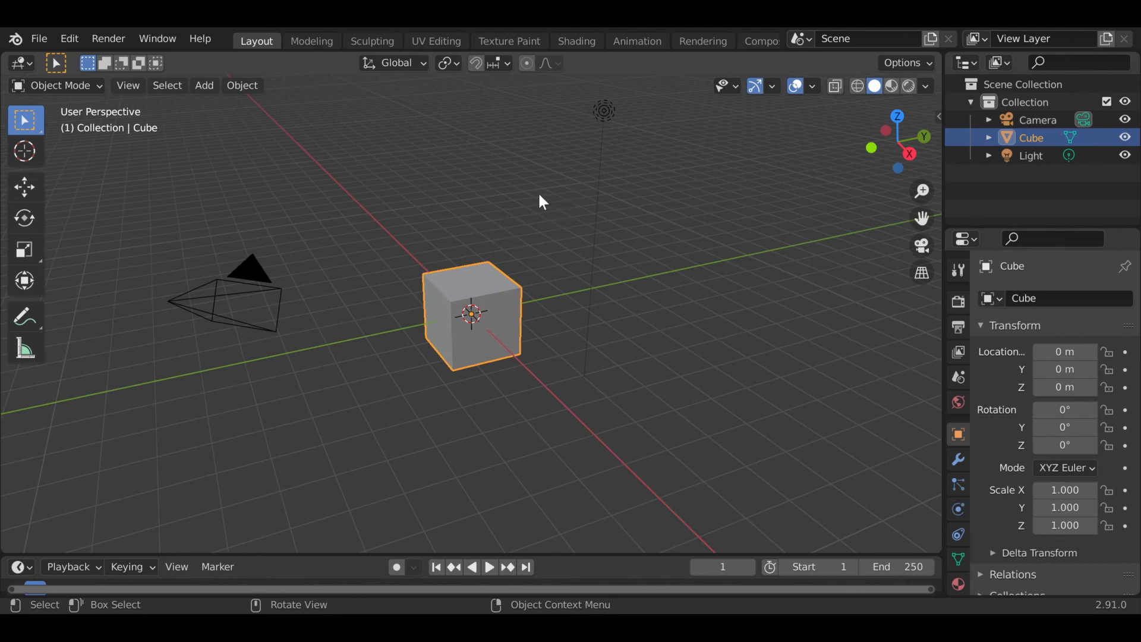
click(25, 217)
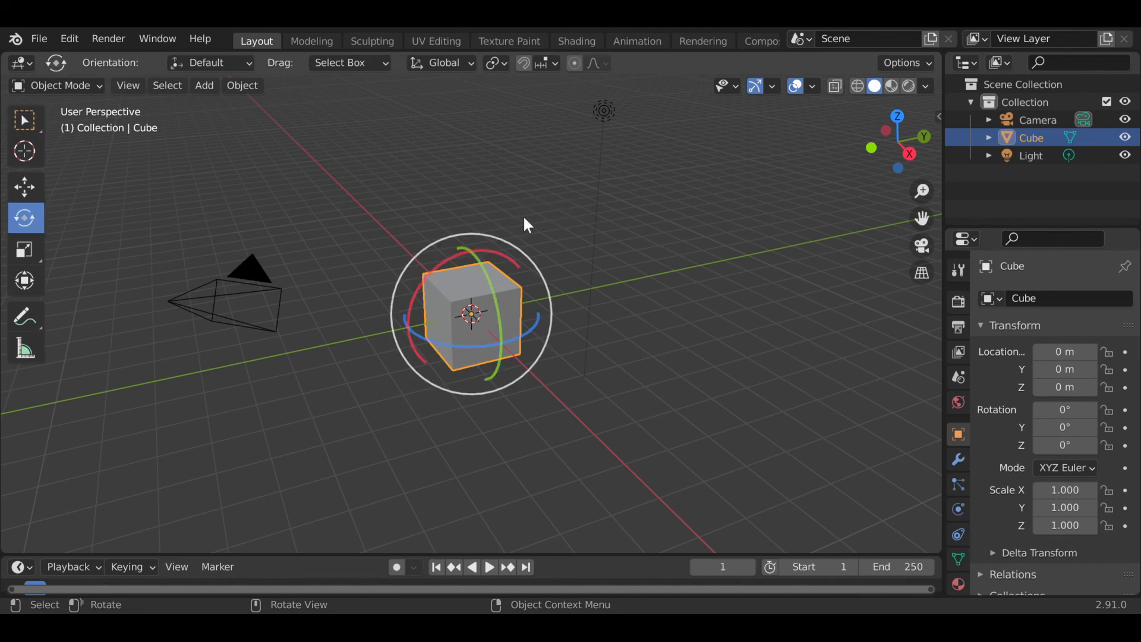
click(25, 187)
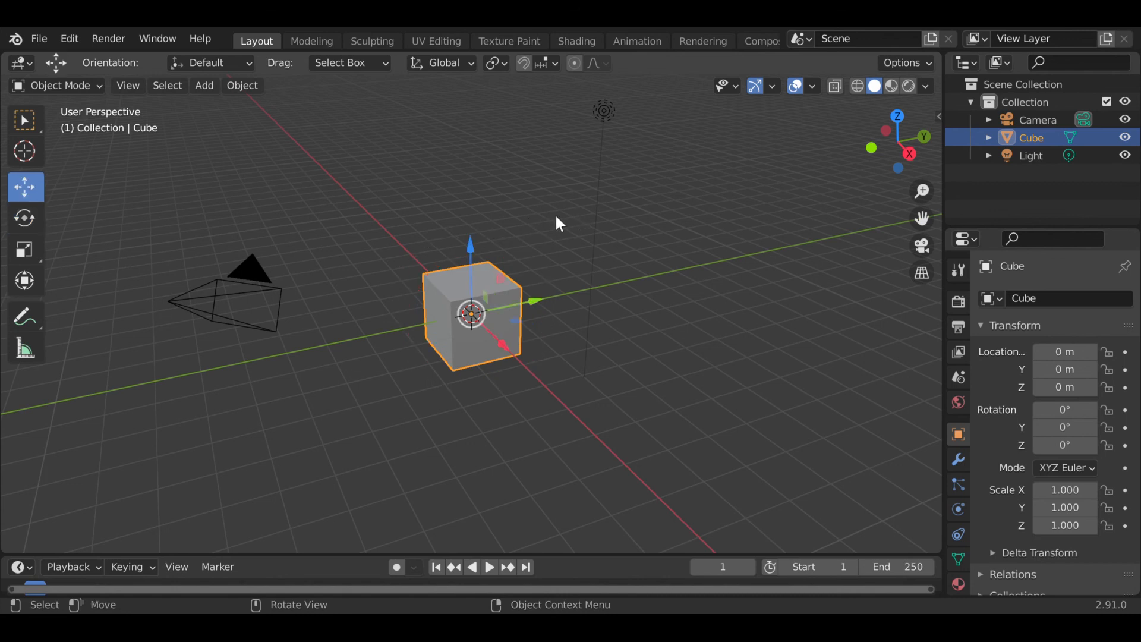
click(25, 249)
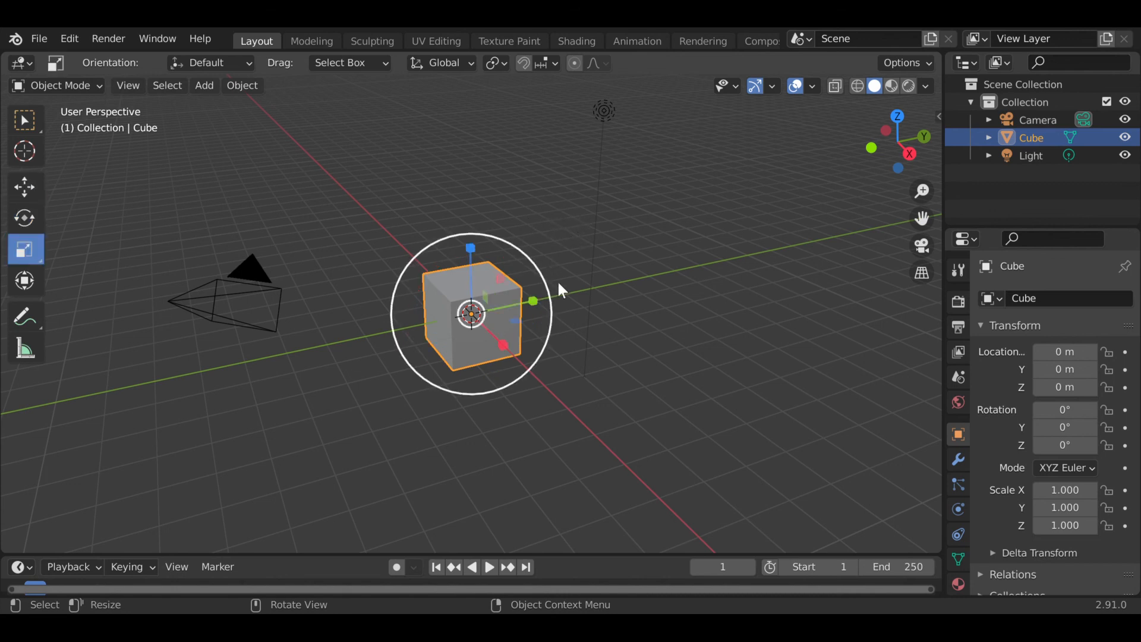